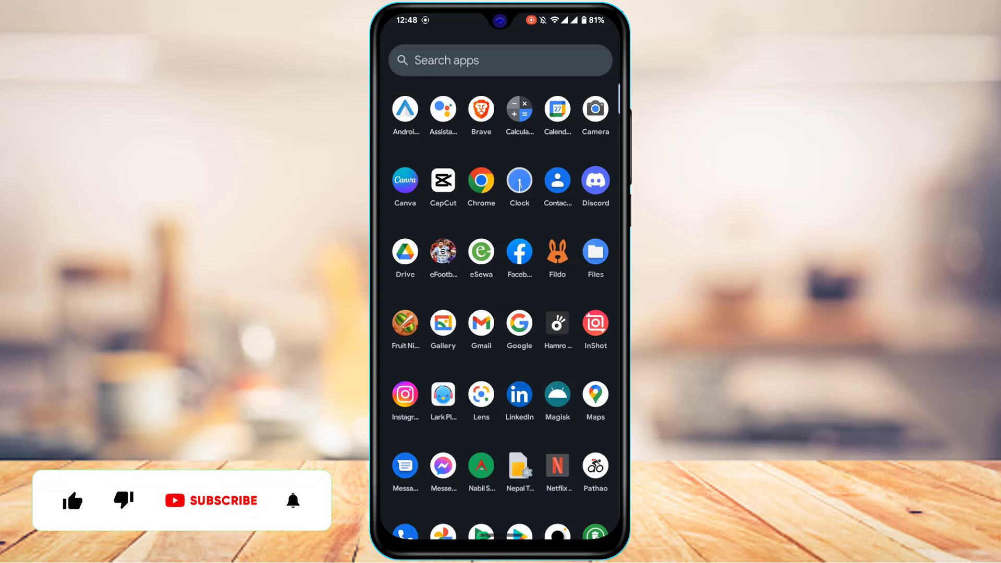
- Launch Discord from the app drawer to reach the Direct Messages list
click(595, 179)
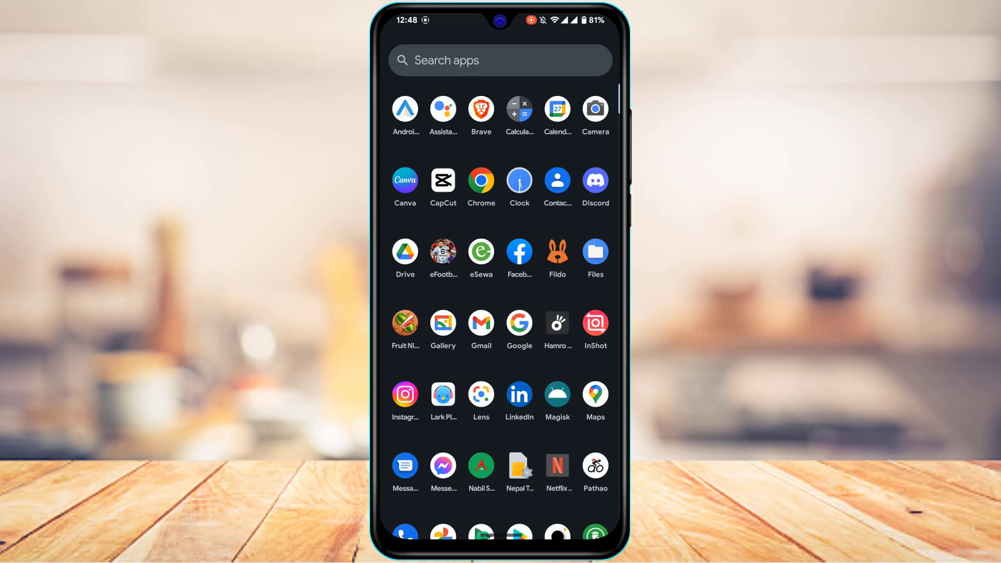
click(593, 180)
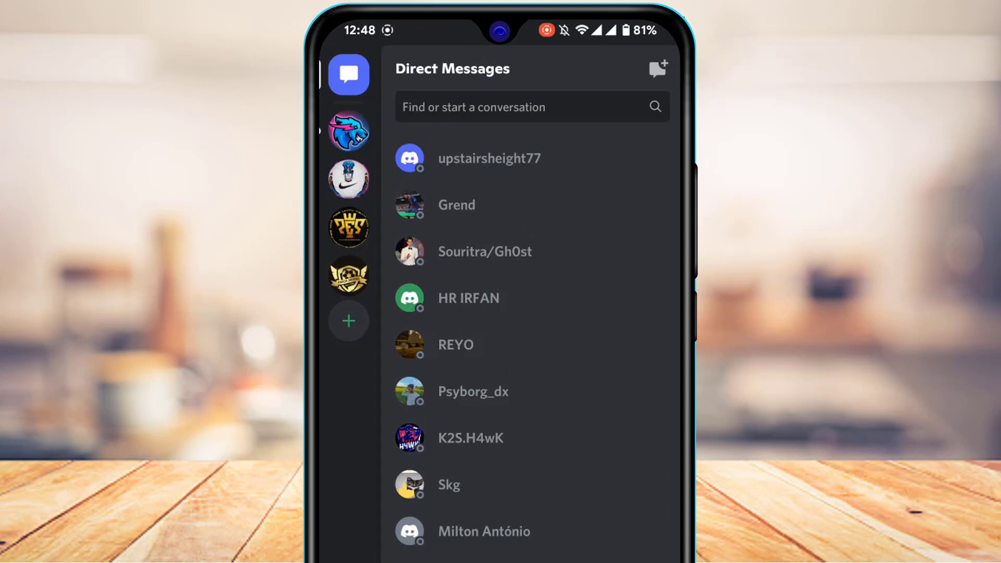
- Start a new group DM and create it with the three chosen friends
click(657, 69)
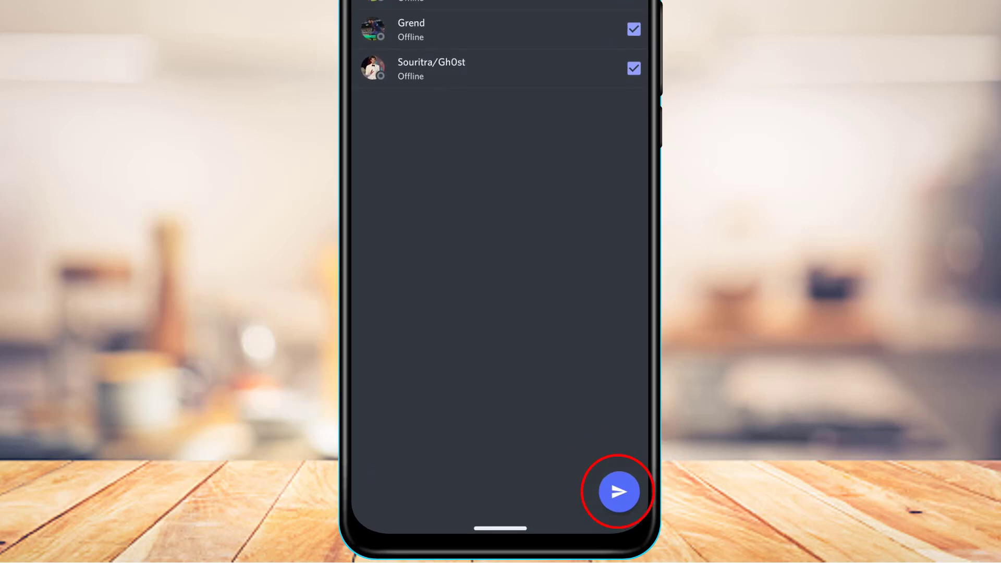
click(618, 492)
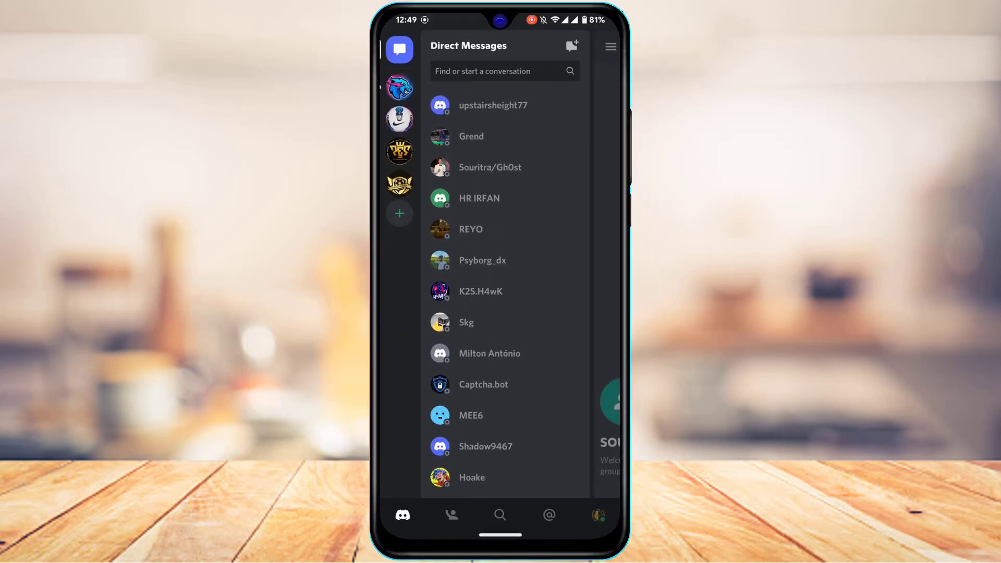
- Open the new group conversation and send the message 'Hello'
click(489, 168)
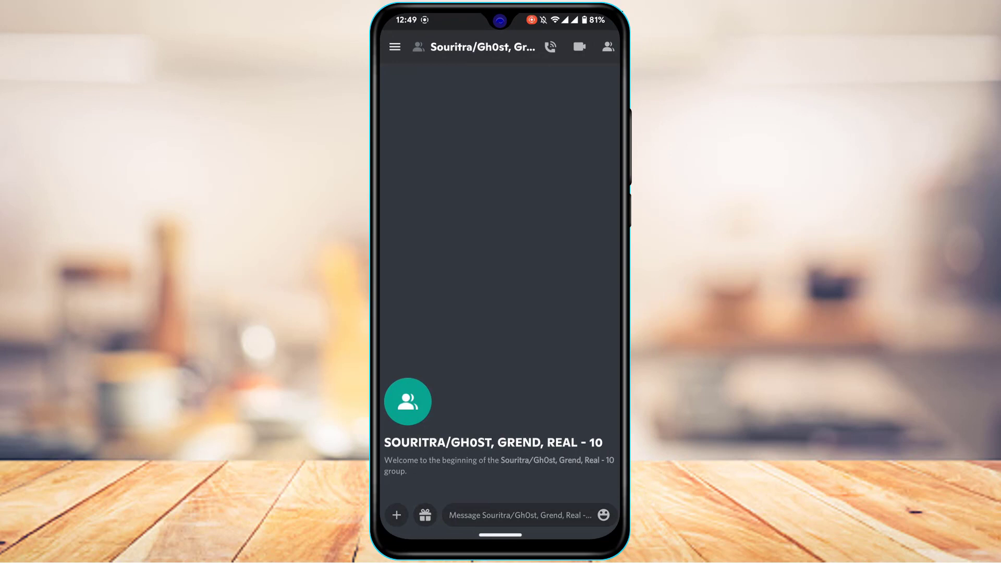
click(517, 515)
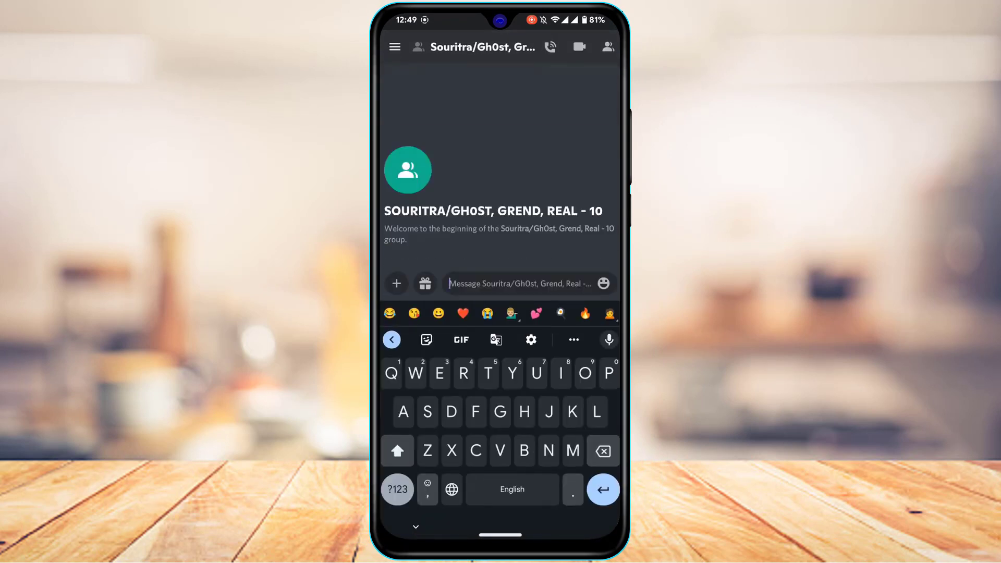
text(Hel)
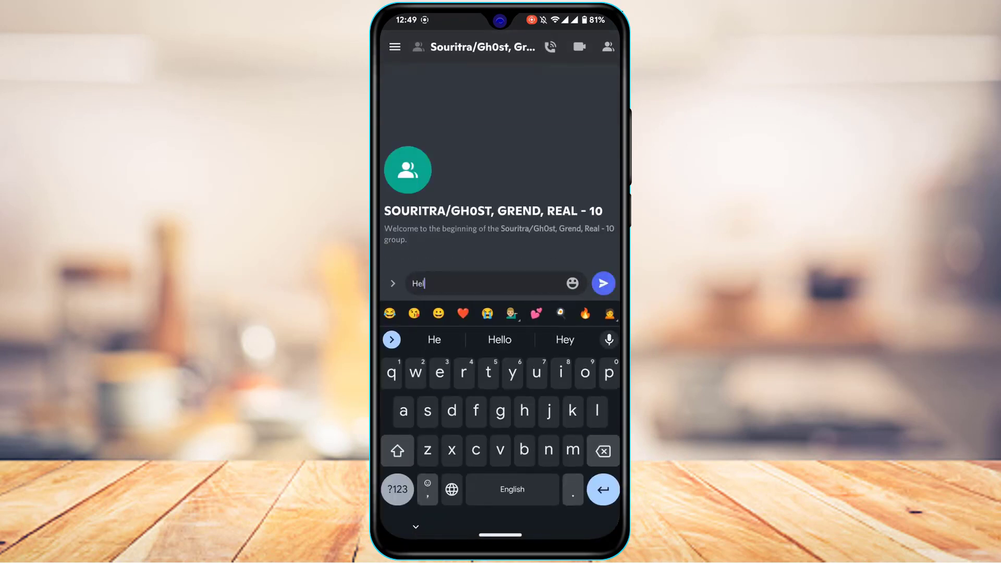
click(603, 283)
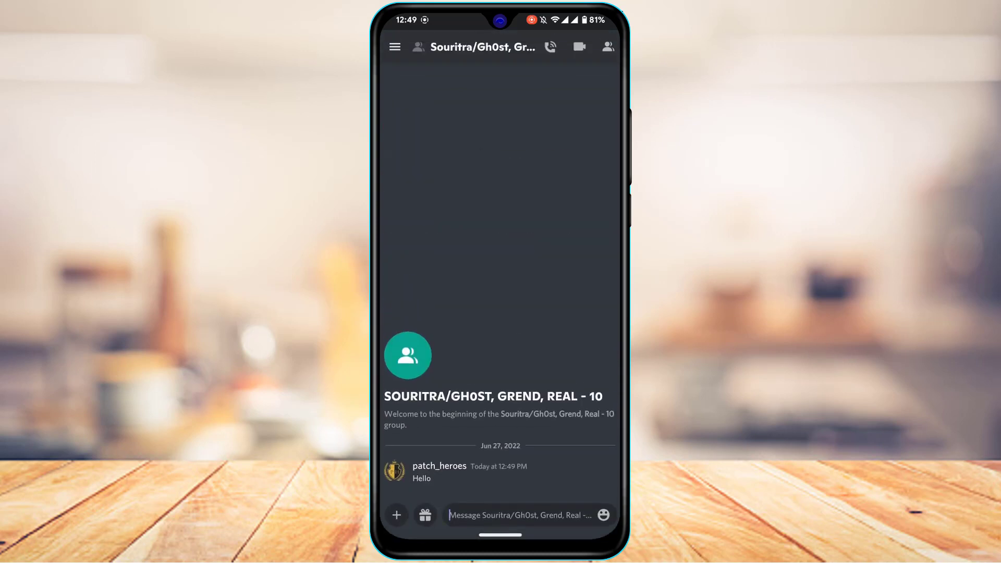
- View the group's four-member list, return to Direct Messages, and open User Settings
click(607, 46)
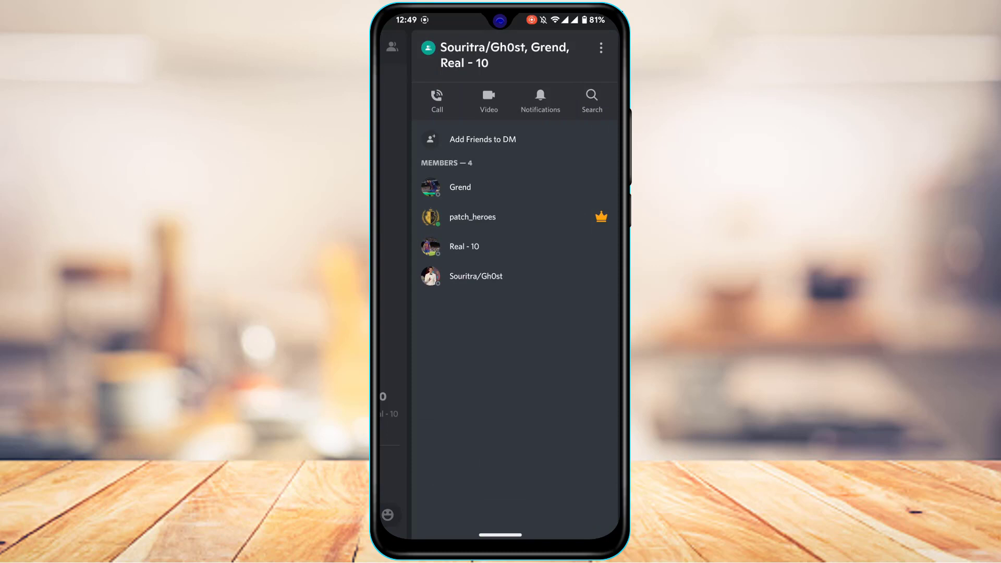
click(600, 48)
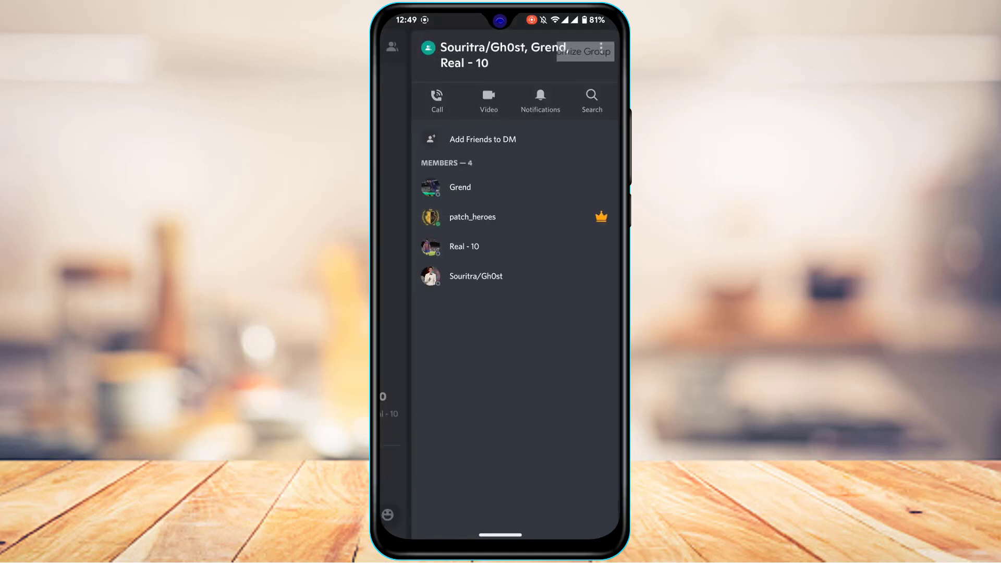
click(600, 48)
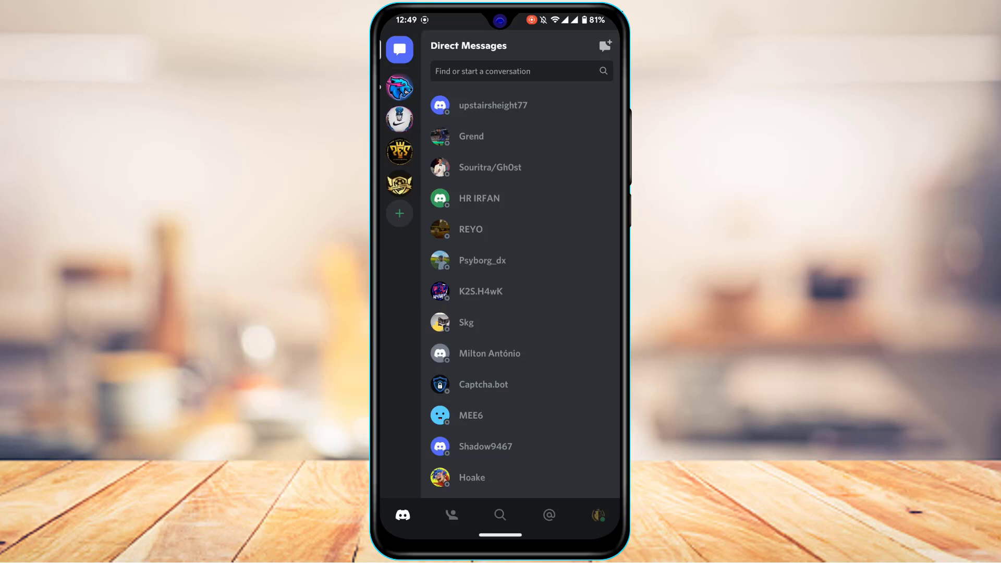
click(597, 515)
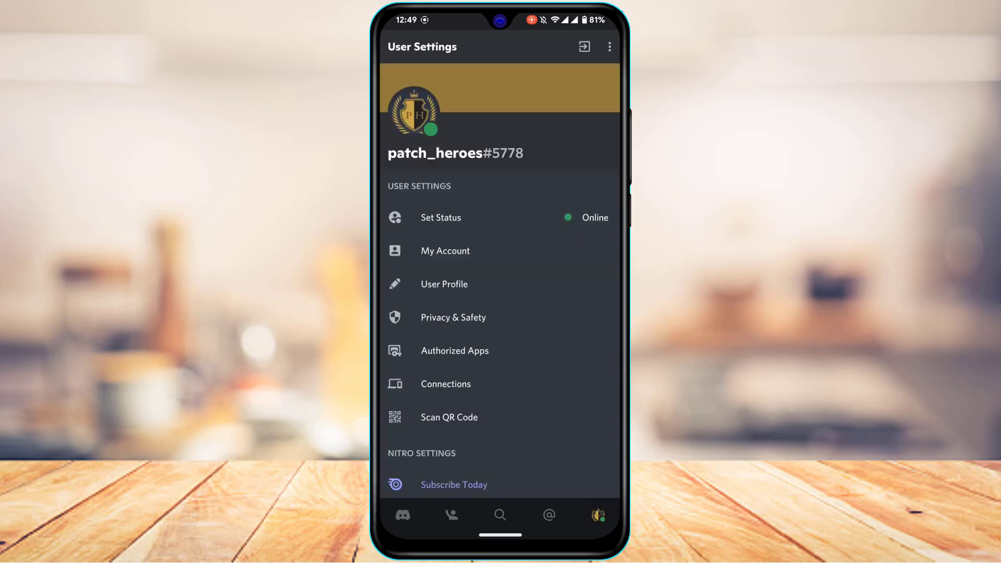